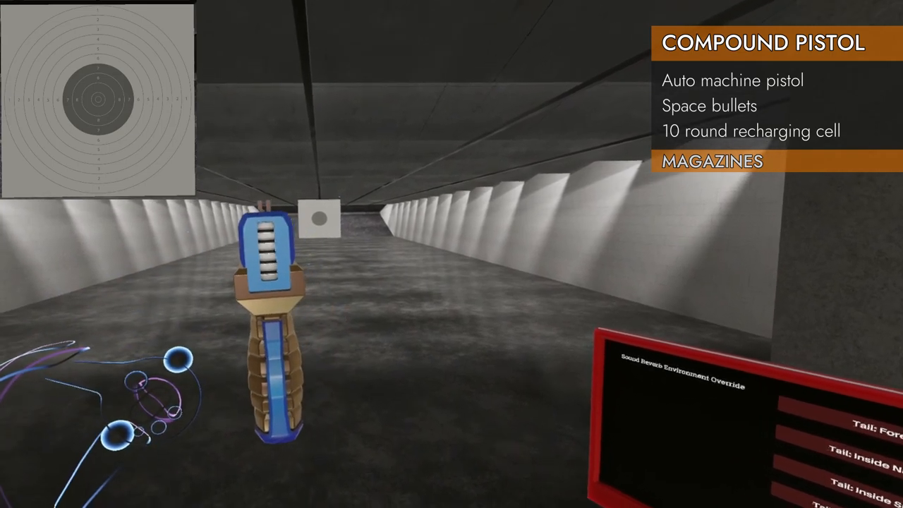
{"action": "mouse_move", "coordinate": [451, 254]}
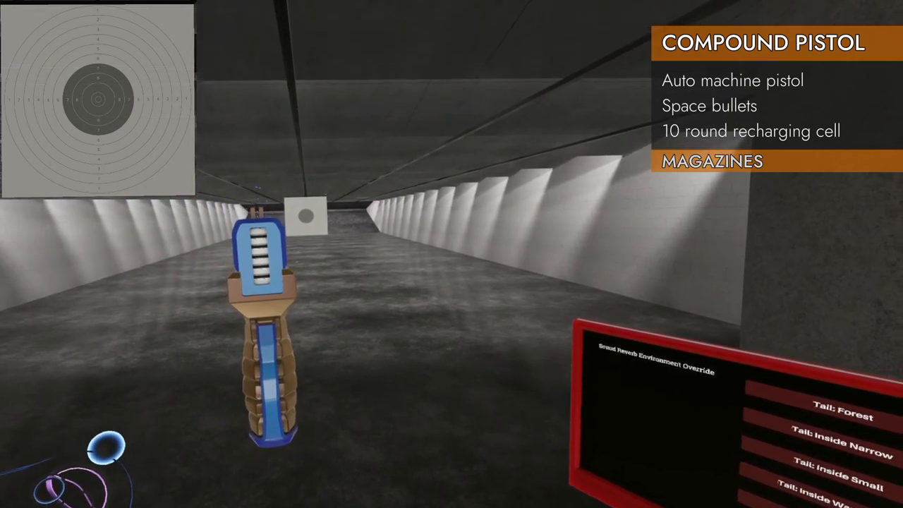
{"action": "mouse_move", "coordinate": [451, 254]}
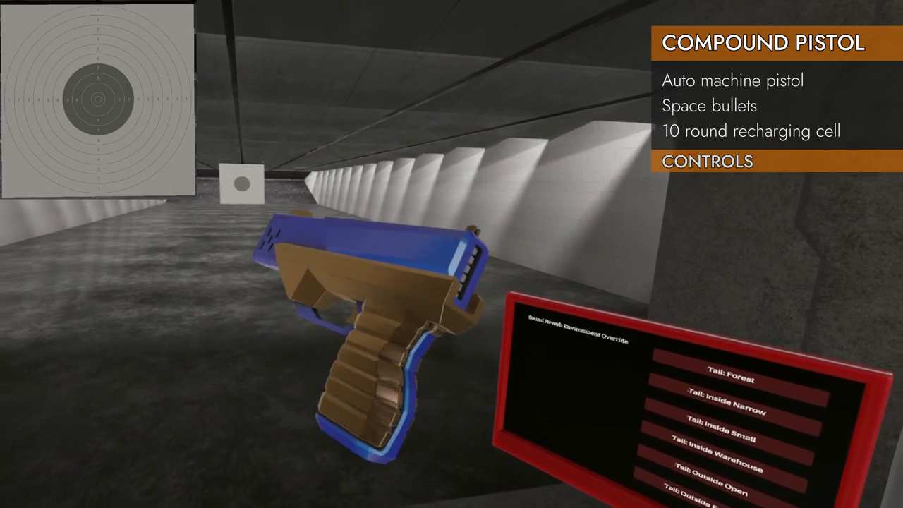
{"action": "mouse_move", "coordinate": [452, 254]}
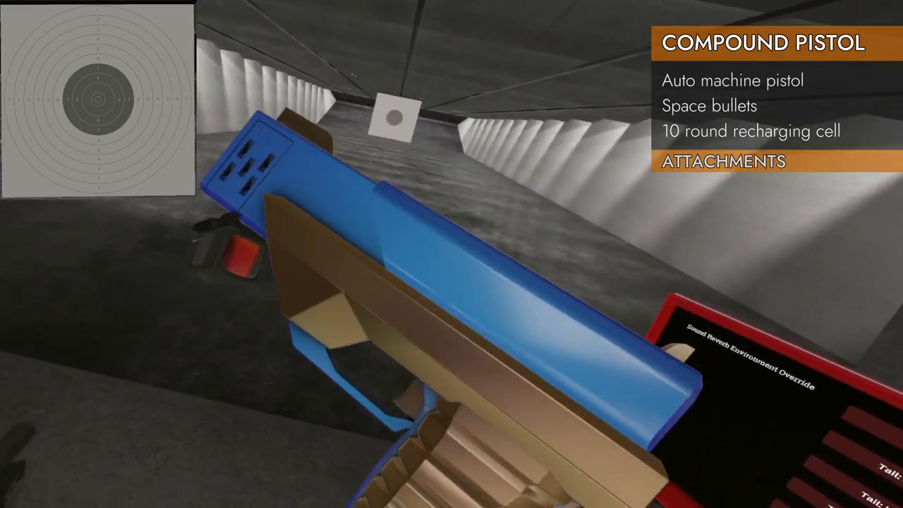
{"action": "mouse_move", "coordinate": [452, 254]}
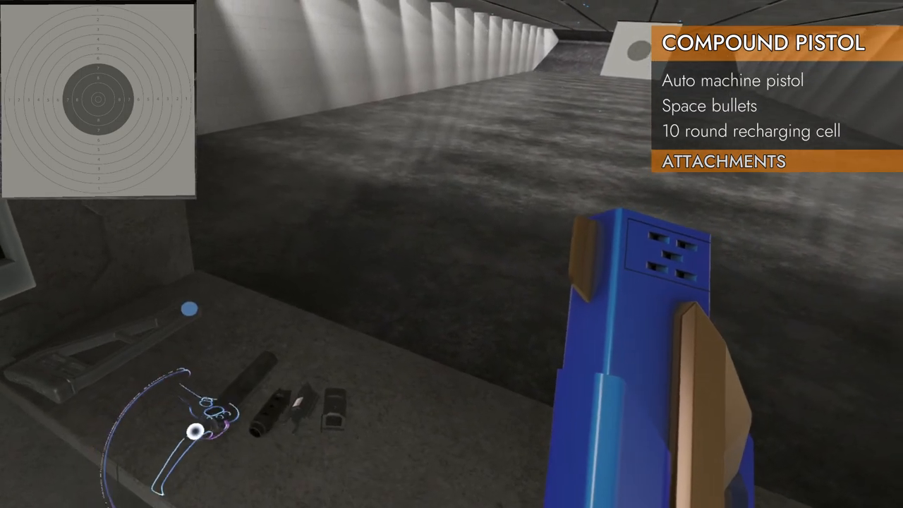
{"action": "mouse_move", "coordinate": [451, 254]}
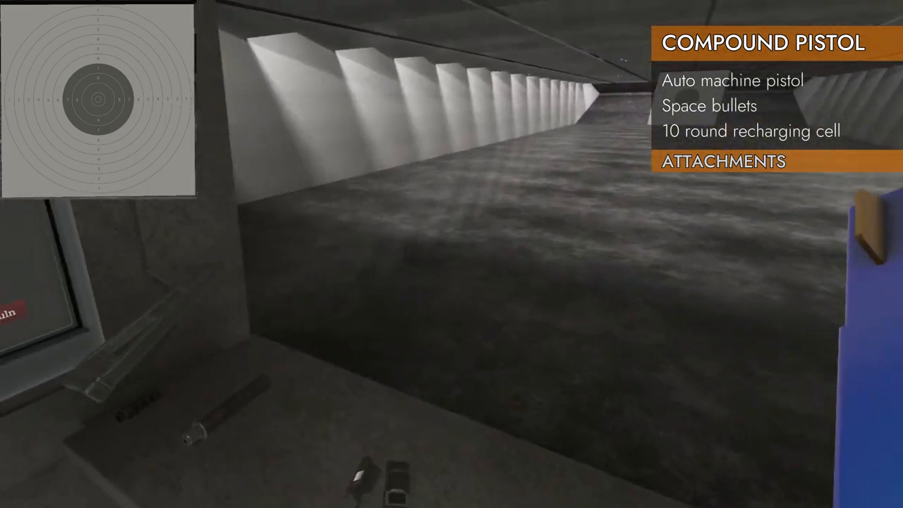
{"action": "mouse_move", "coordinate": [452, 255]}
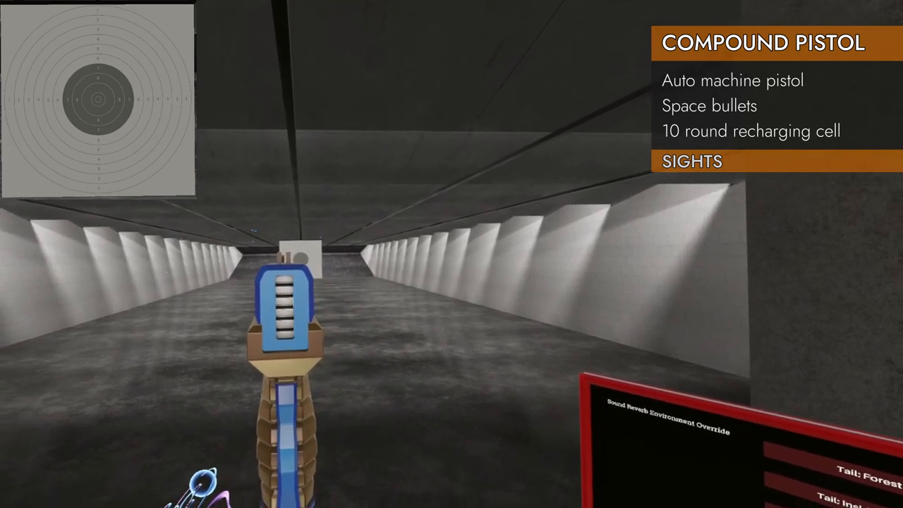
{"action": "mouse_move", "coordinate": [451, 254]}
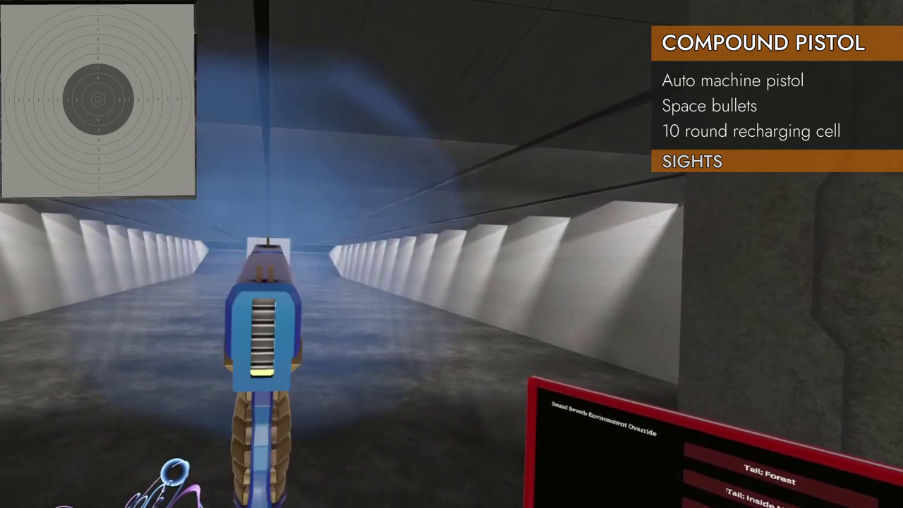
- Fire the Compound Pistol at the distant target sheet to produce a shot grouping
{"action": "left_click", "coordinate": [451, 254]}
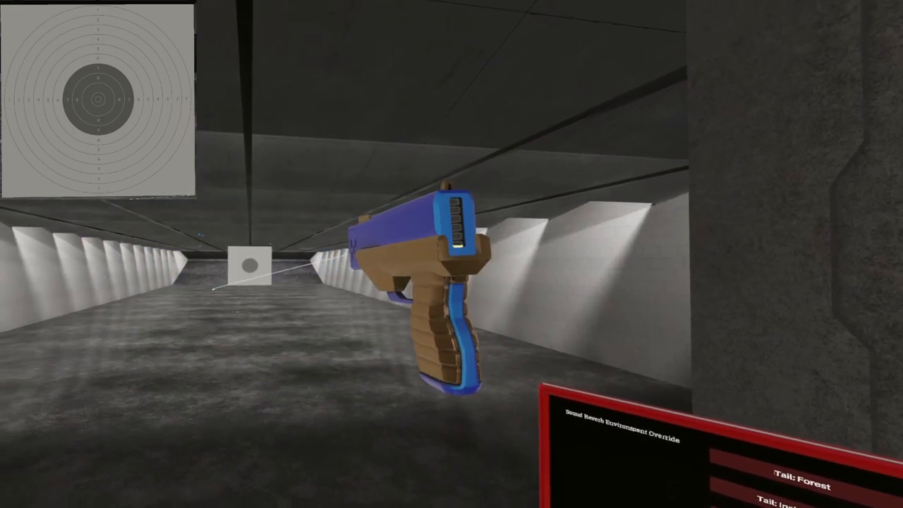
{"action": "left_click", "coordinate": [452, 254]}
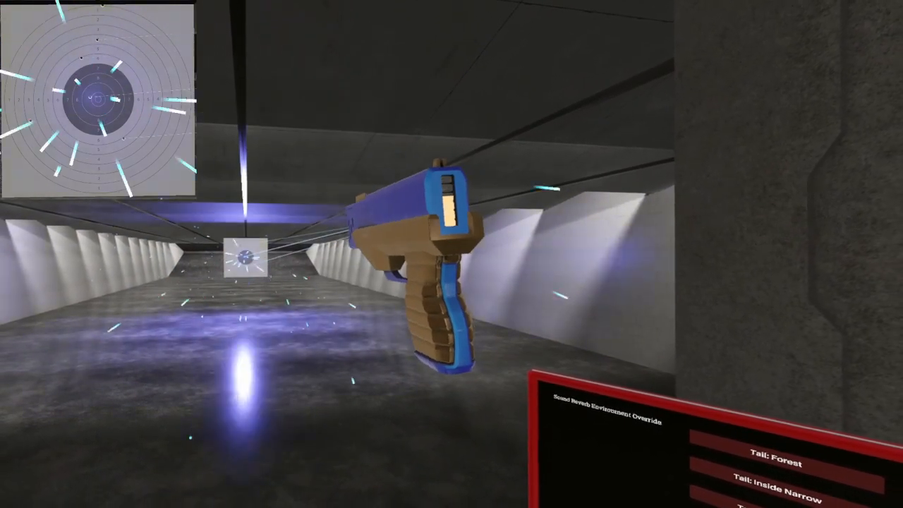